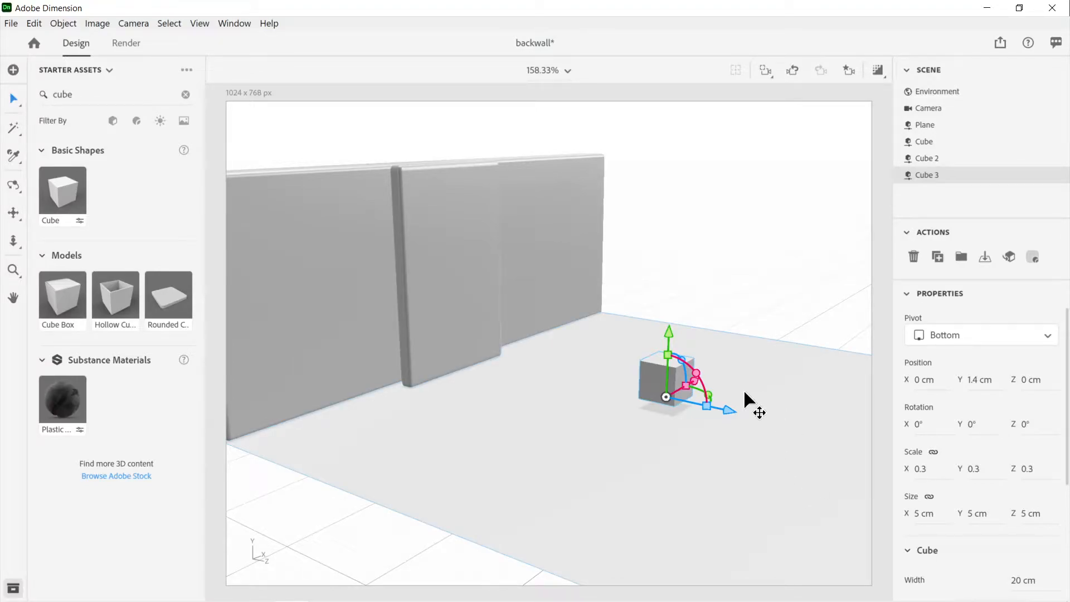
mouse_move(743, 370)
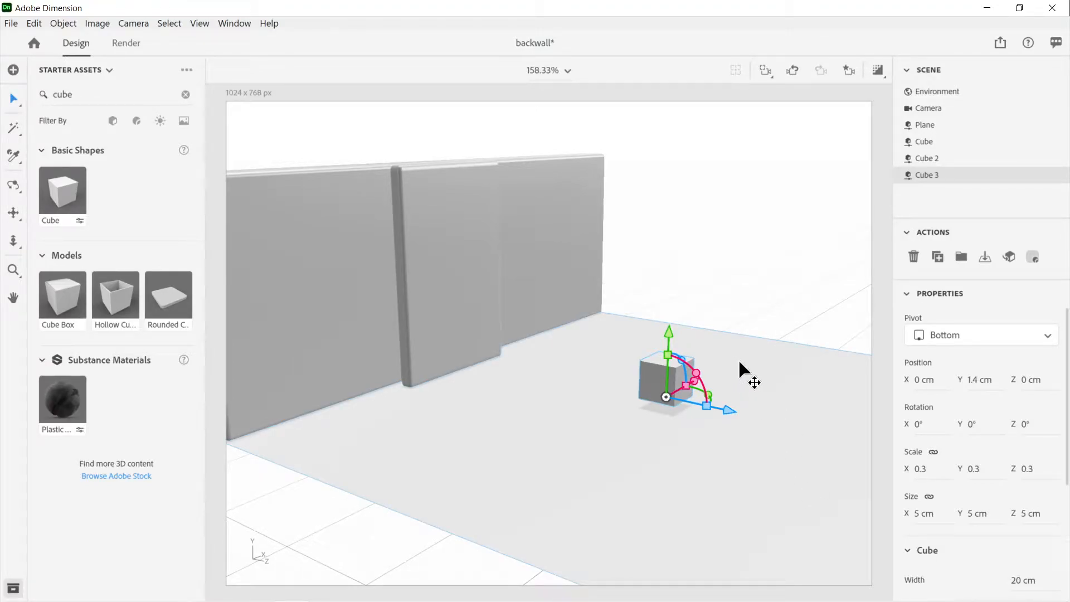
- Drag the small cube down until it rests on the floor at Position Y 0 cm
drag(669, 334, 669, 355)
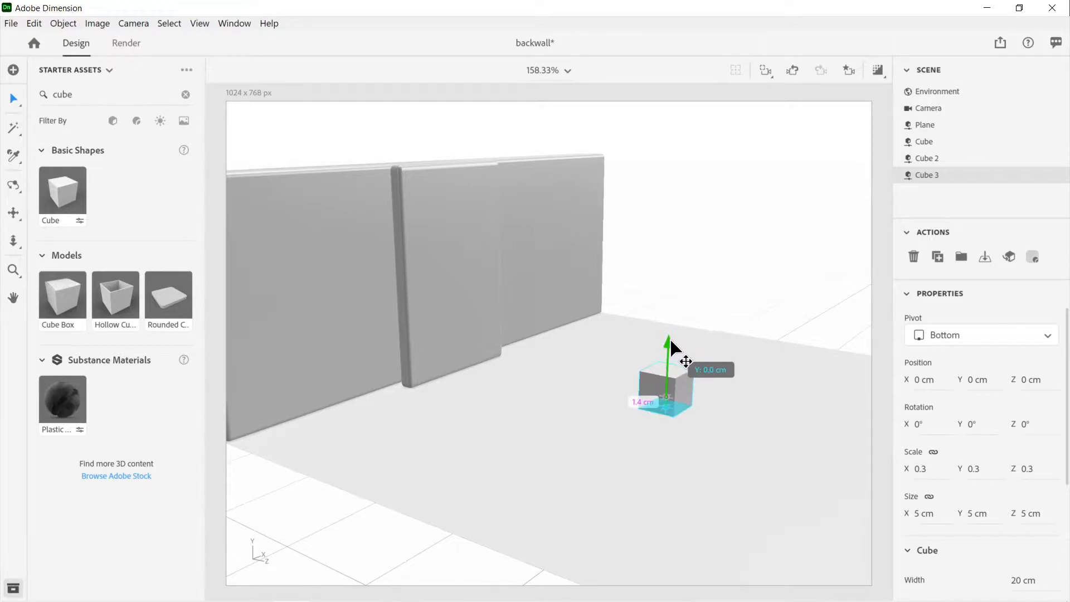
drag(669, 368, 669, 341)
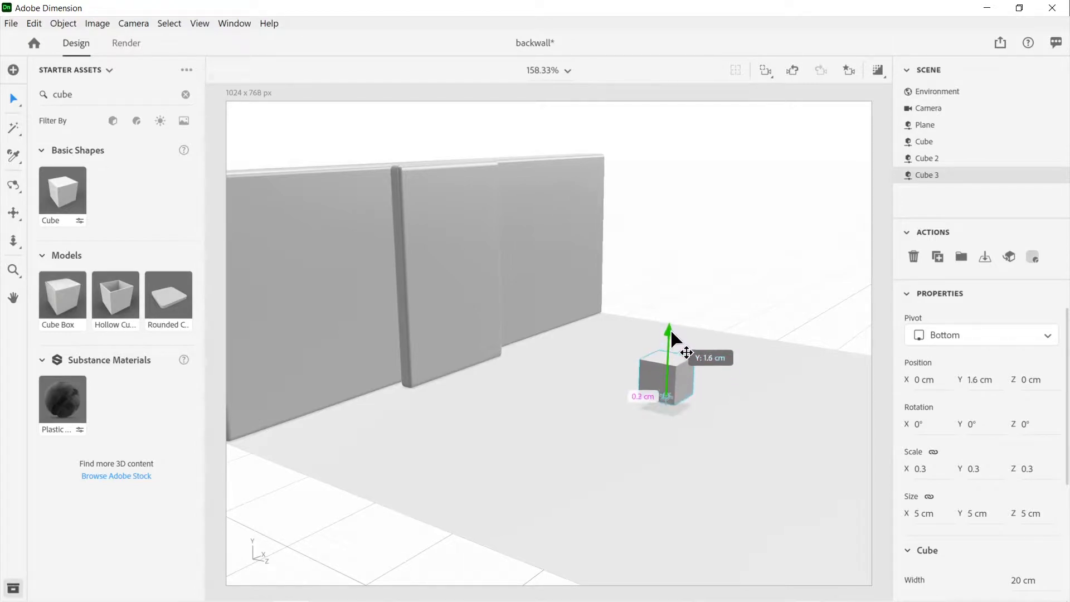
drag(668, 334, 669, 348)
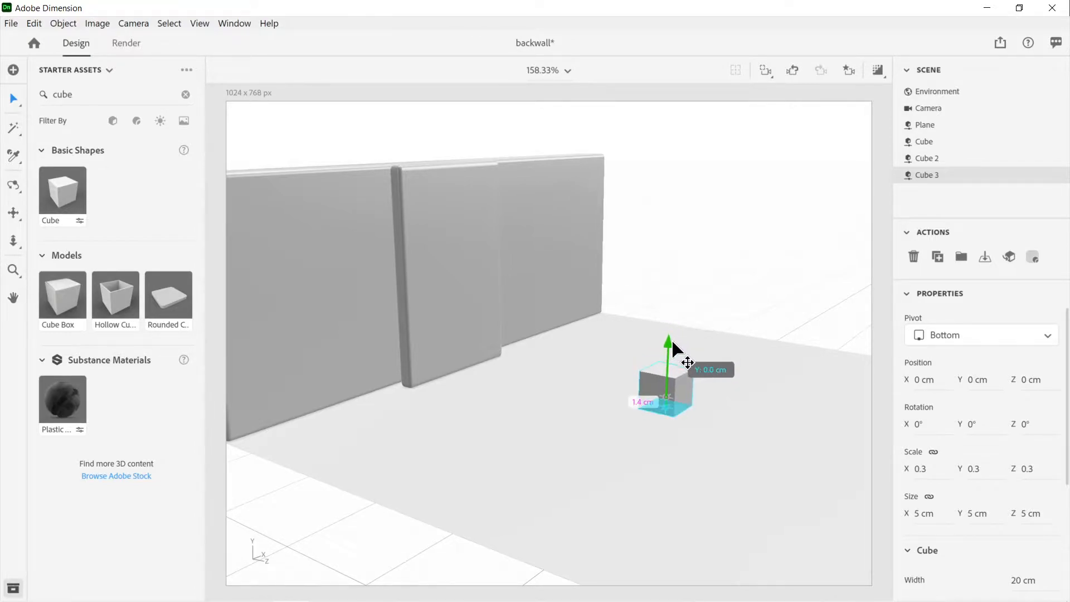
drag(675, 361, 730, 374)
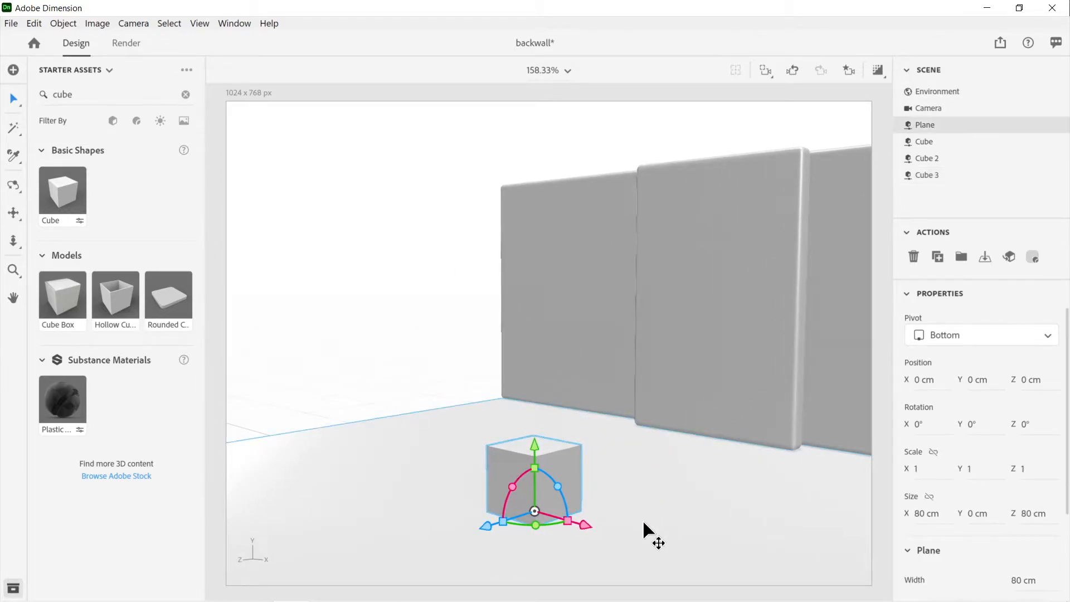
mouse_move(237, 294)
text(c)
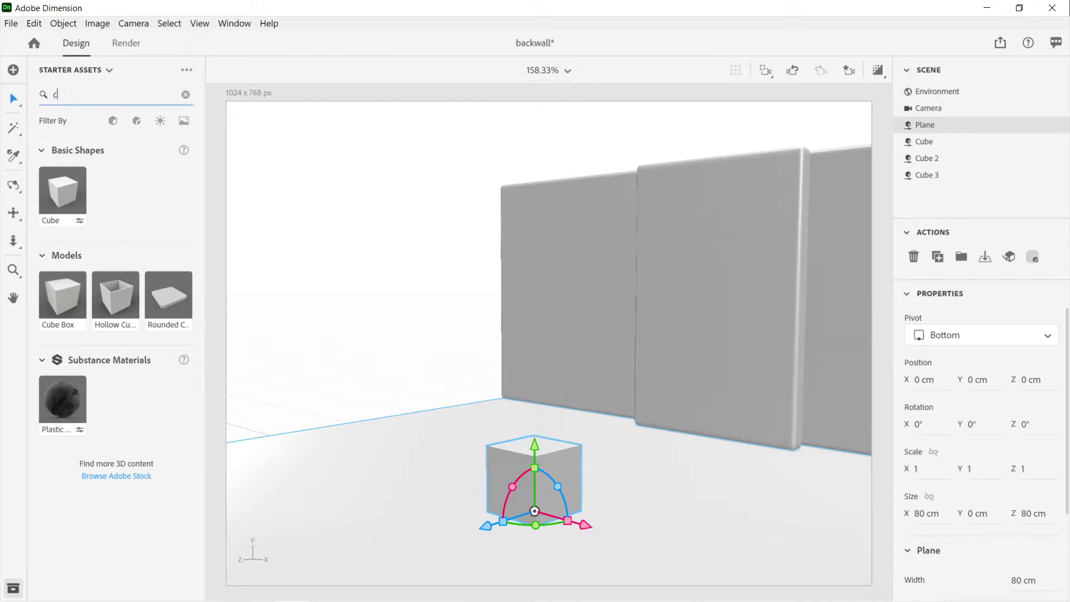
- Search the Starter Assets for 'cylinder'
text(ylinder)
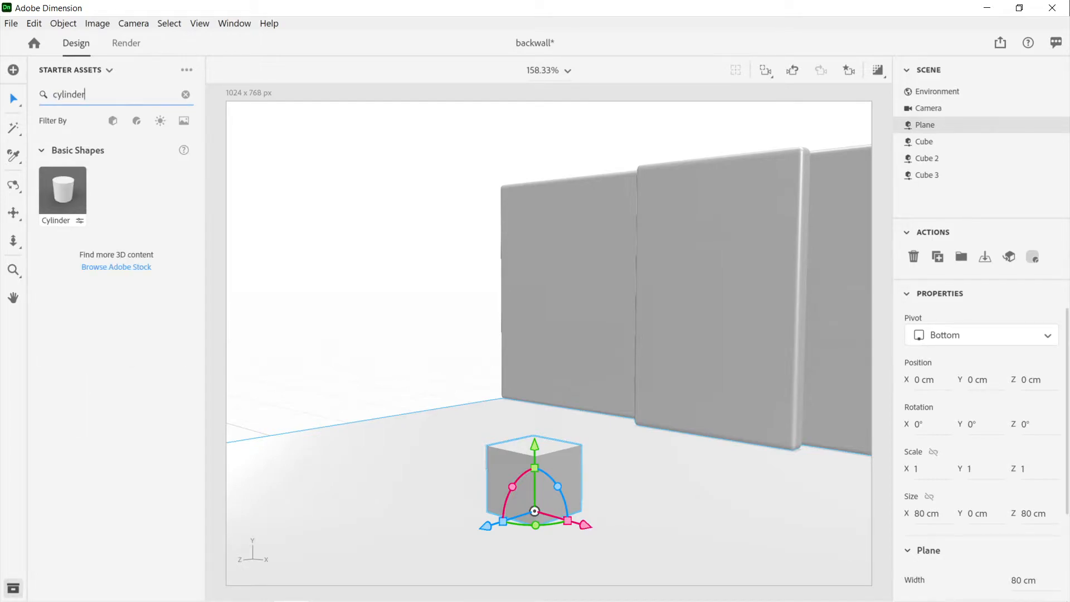
mouse_move(67, 206)
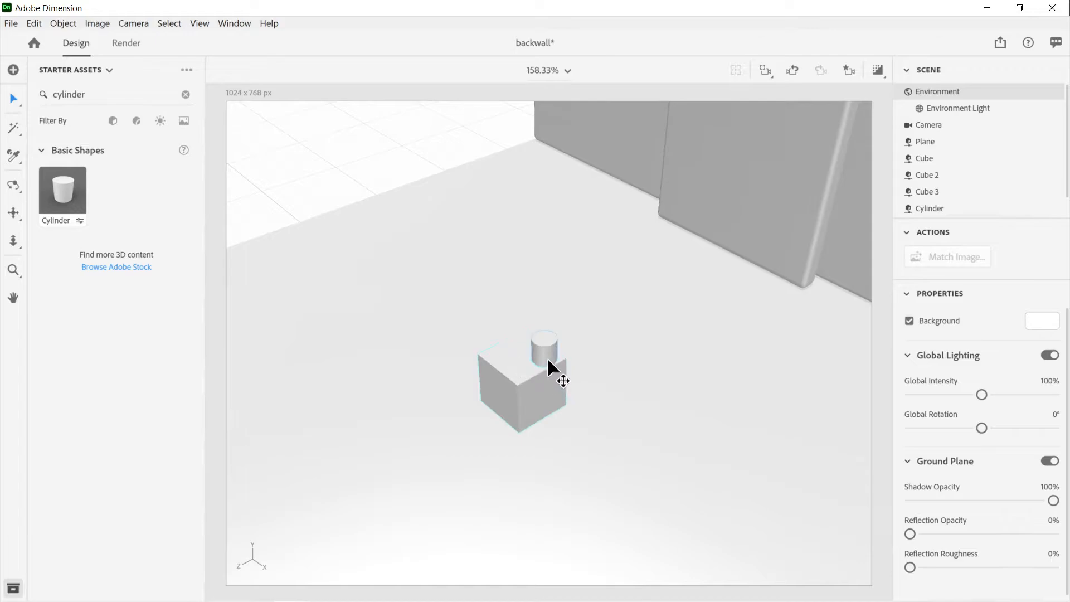
- Select the Cylinder and Cube 3 together in the Scene panel
click(543, 348)
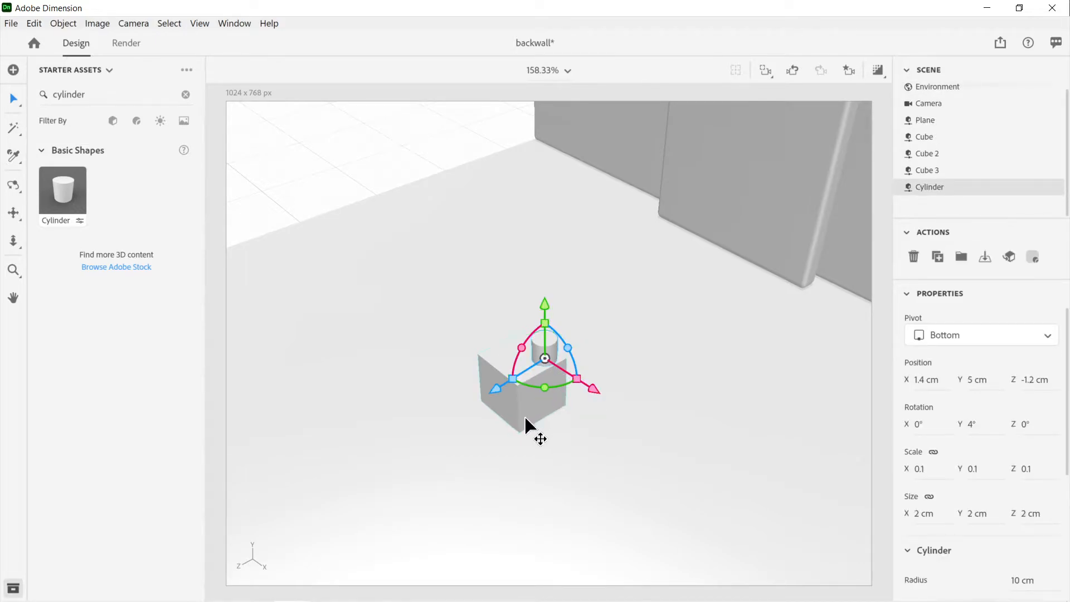
click(927, 170)
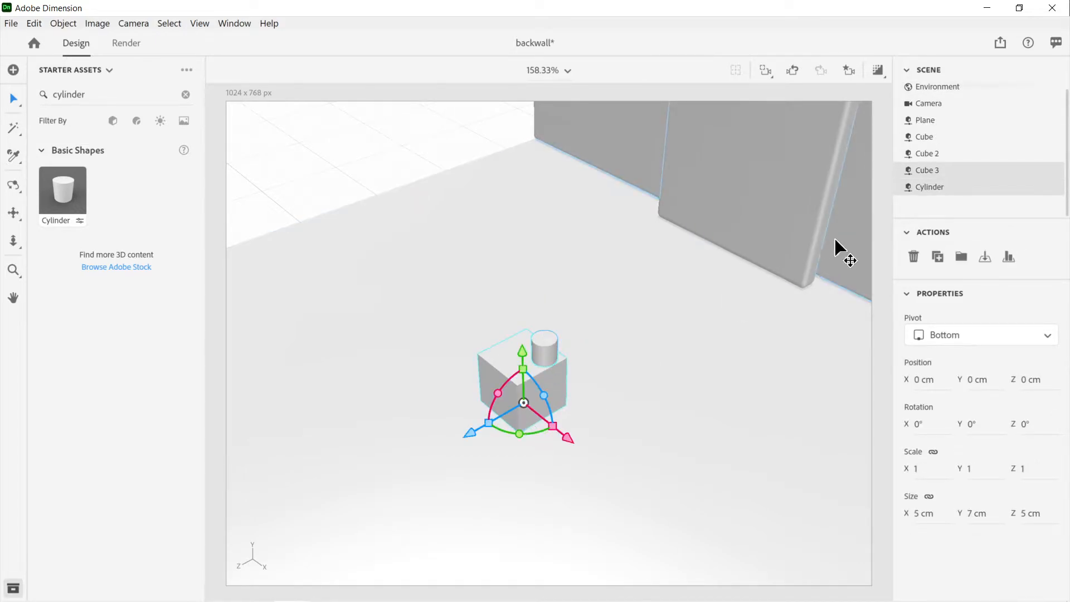
click(924, 121)
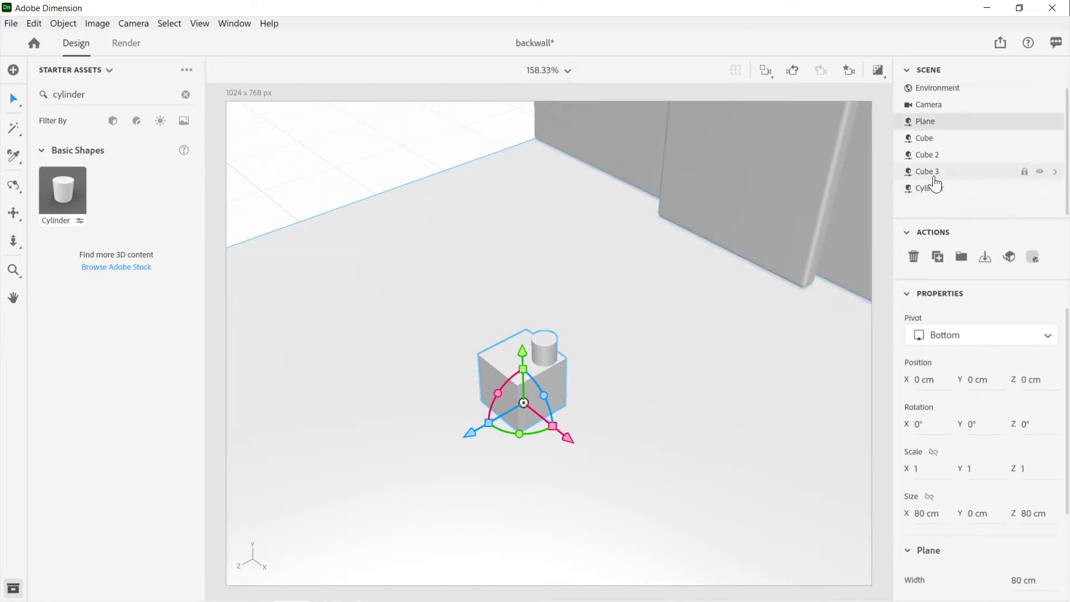
click(930, 188)
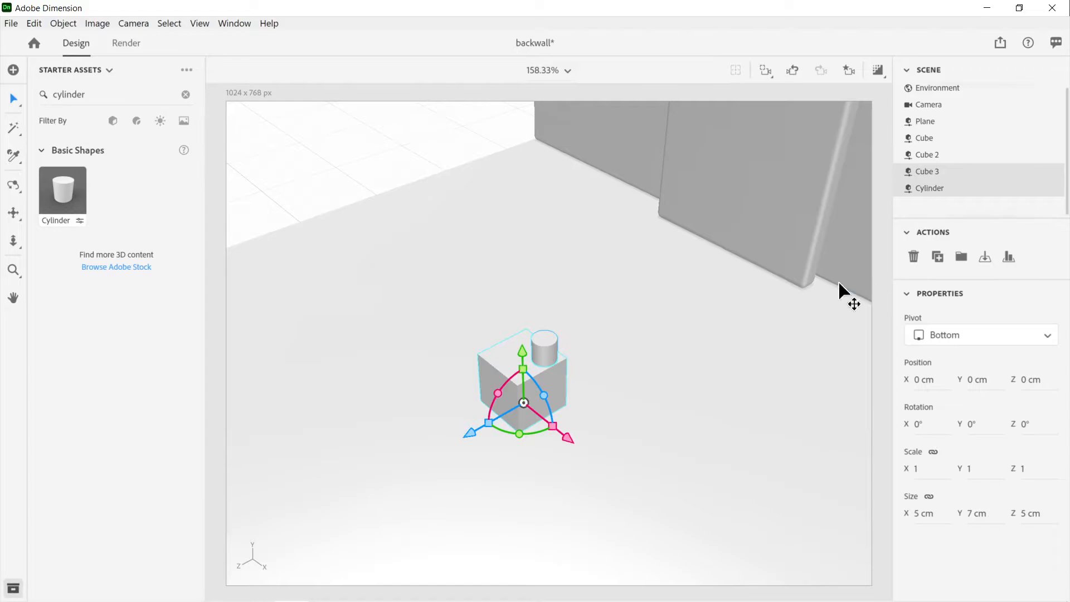
mouse_move(1013, 267)
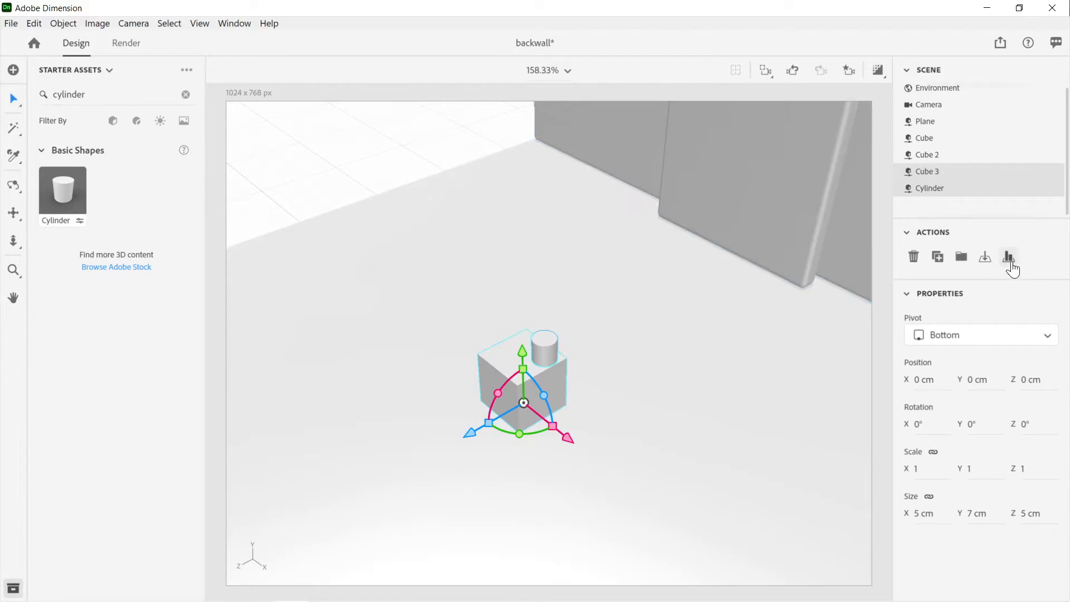
mouse_move(1008, 257)
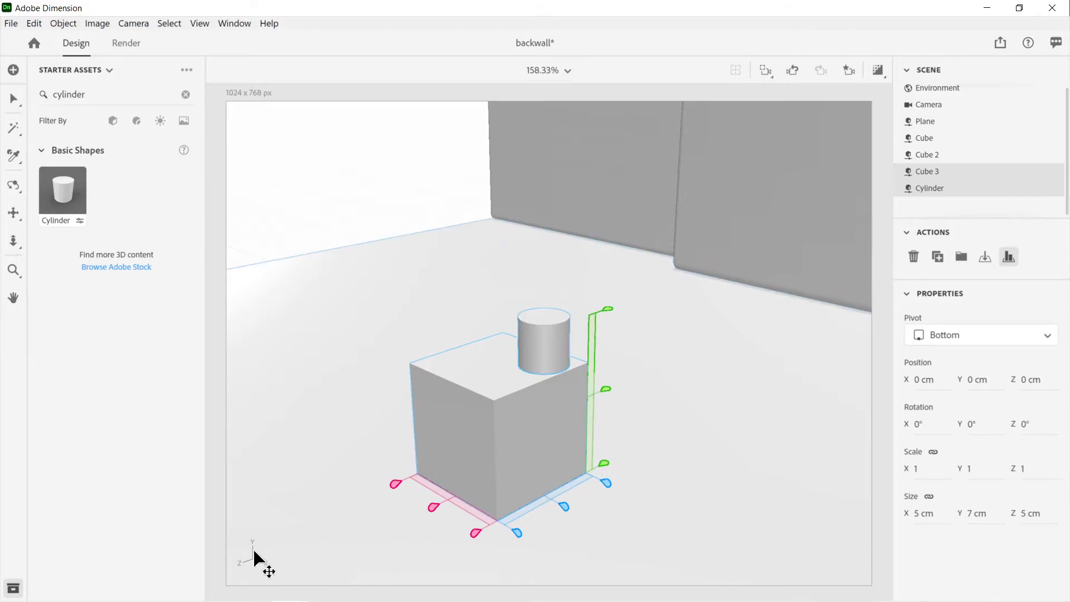
mouse_move(597, 325)
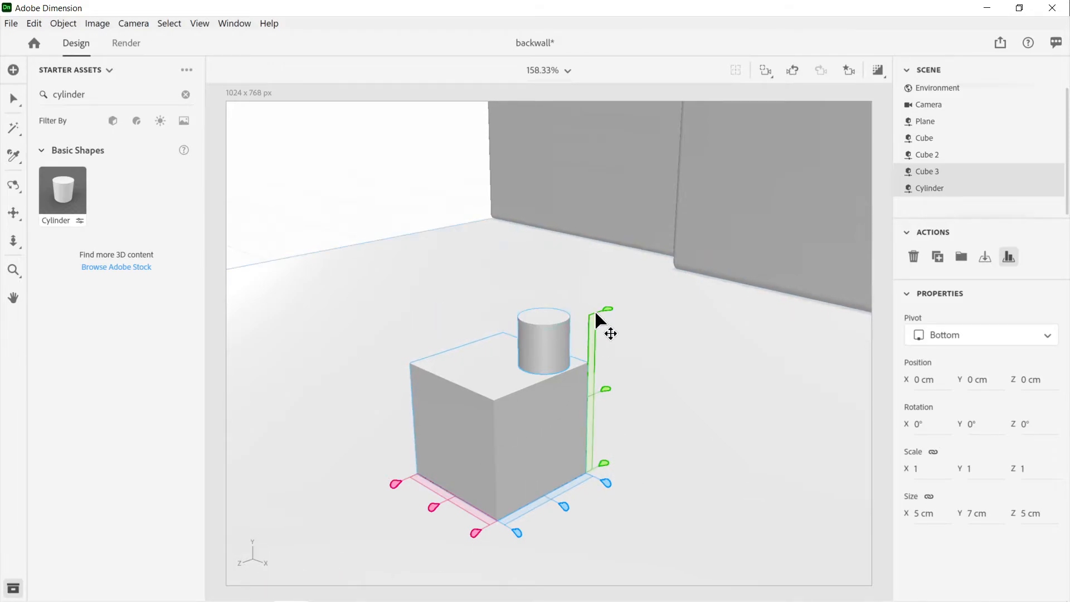
mouse_move(596, 382)
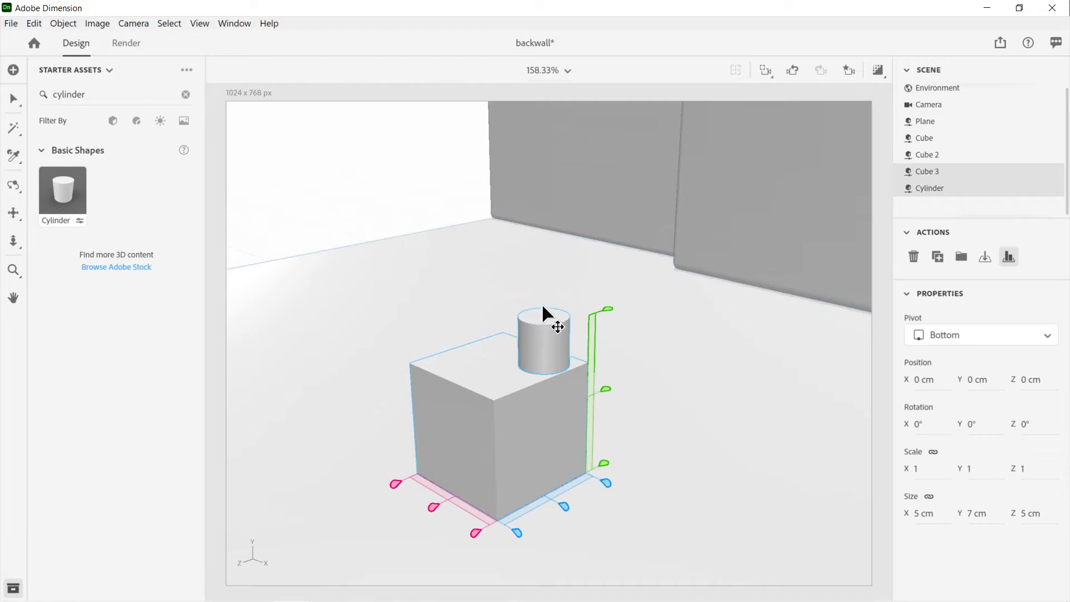
mouse_move(564, 516)
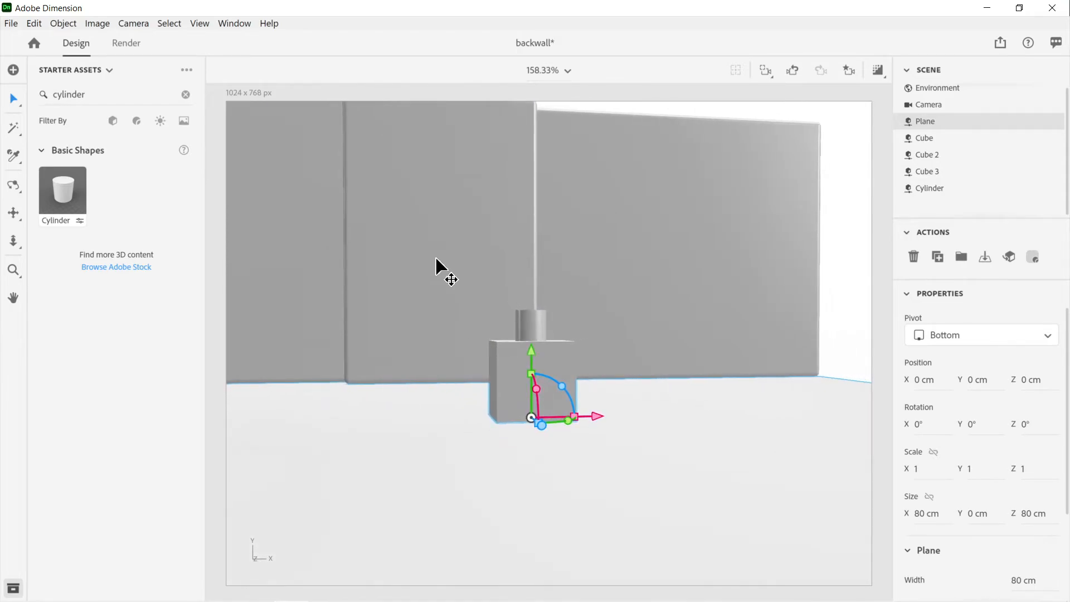
- Orbit the view to look down on the cube
drag(440, 273, 599, 486)
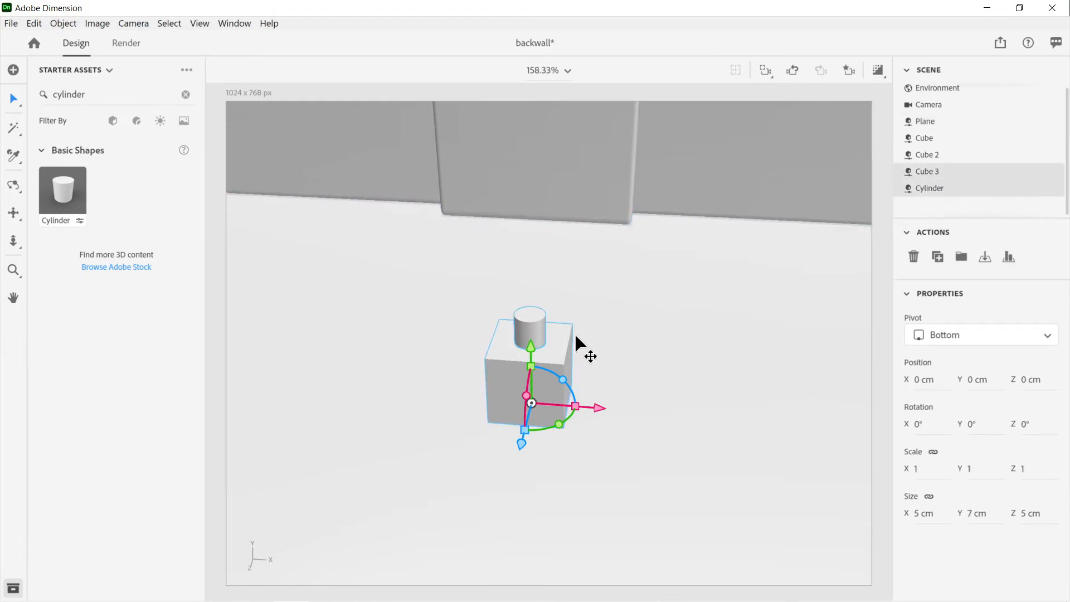
mouse_move(544, 425)
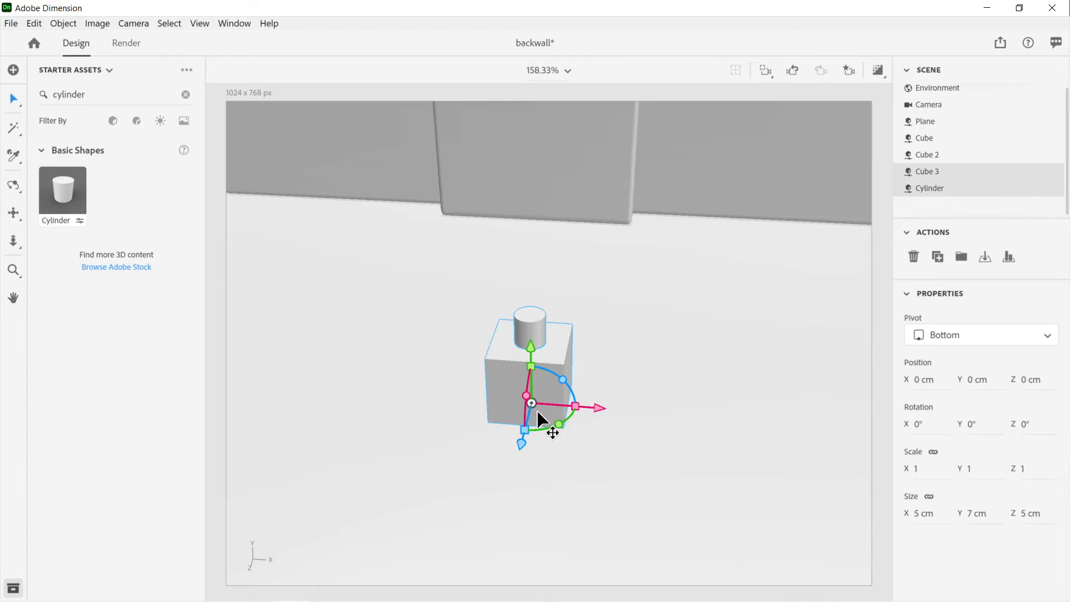
mouse_move(539, 418)
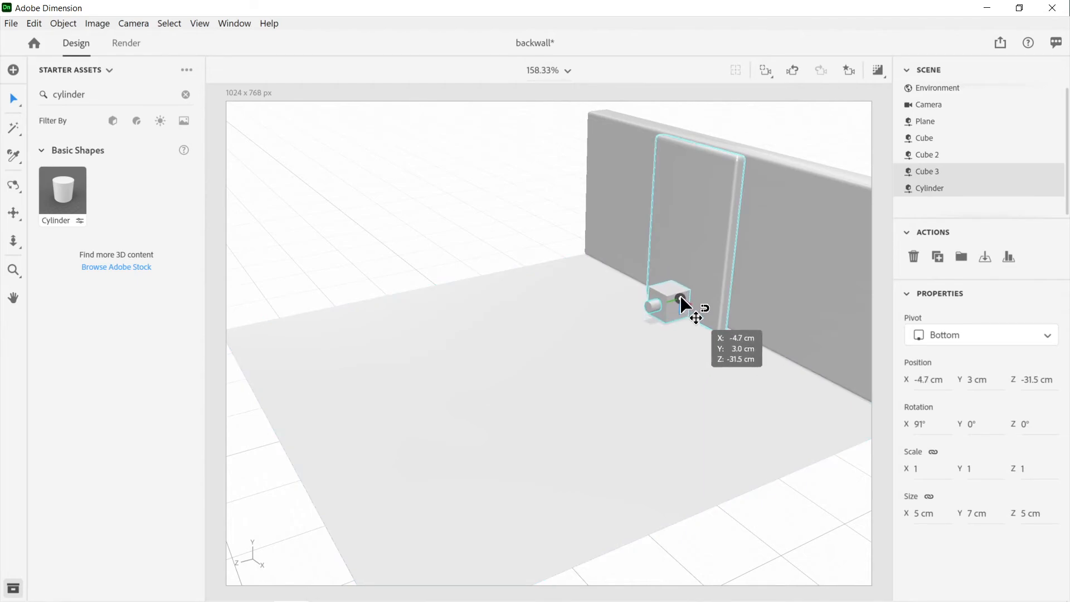
- Drag the cube-and-cylinder pair up the panel's front face, then onto the adjacent back wall
drag(679, 304, 706, 207)
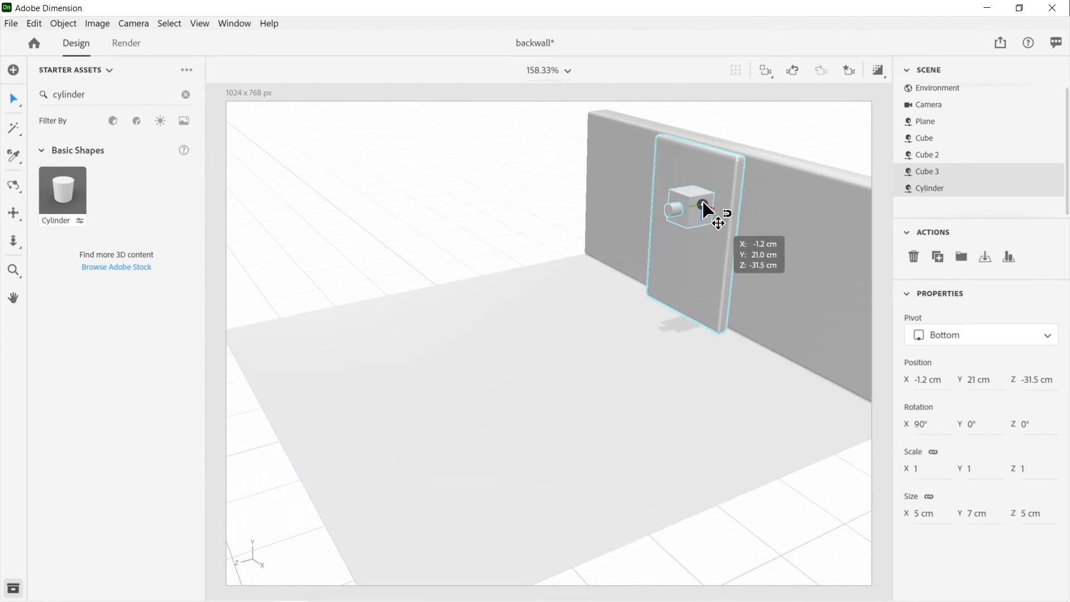
drag(707, 208, 682, 173)
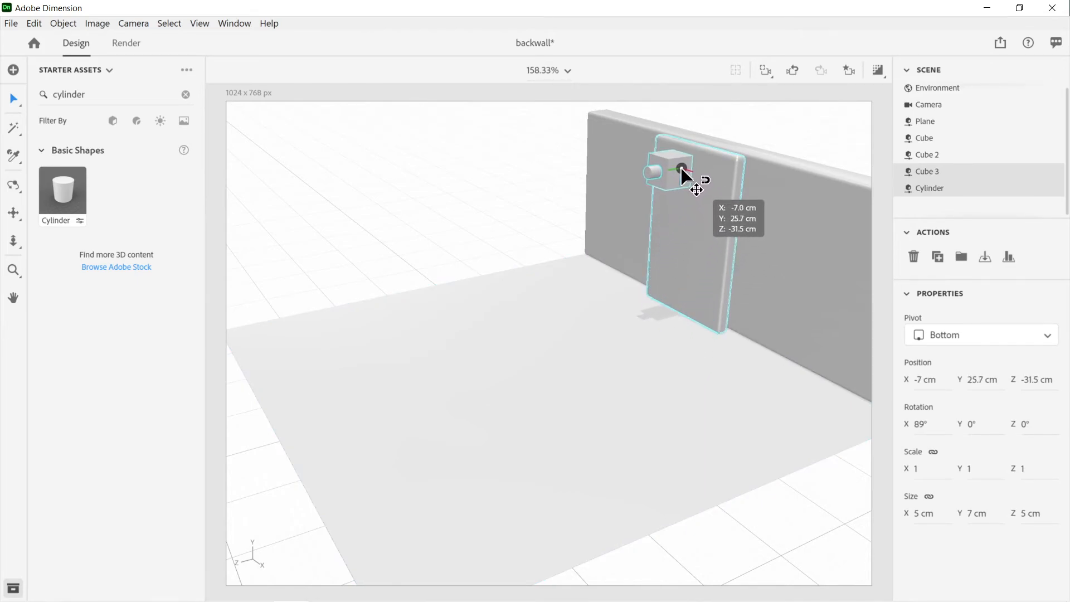
drag(682, 174, 693, 191)
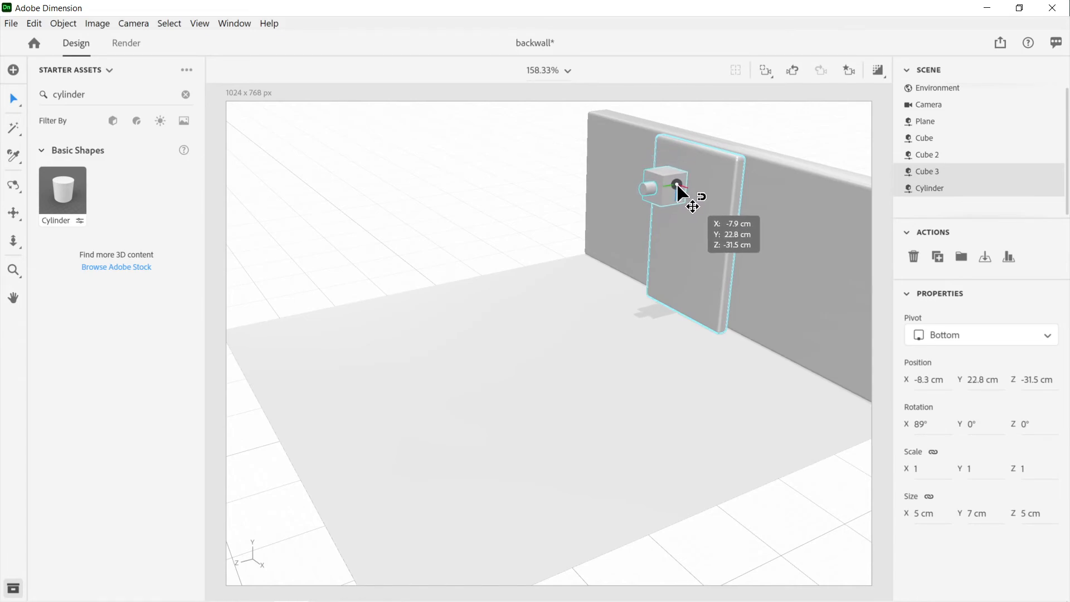
drag(676, 191, 758, 232)
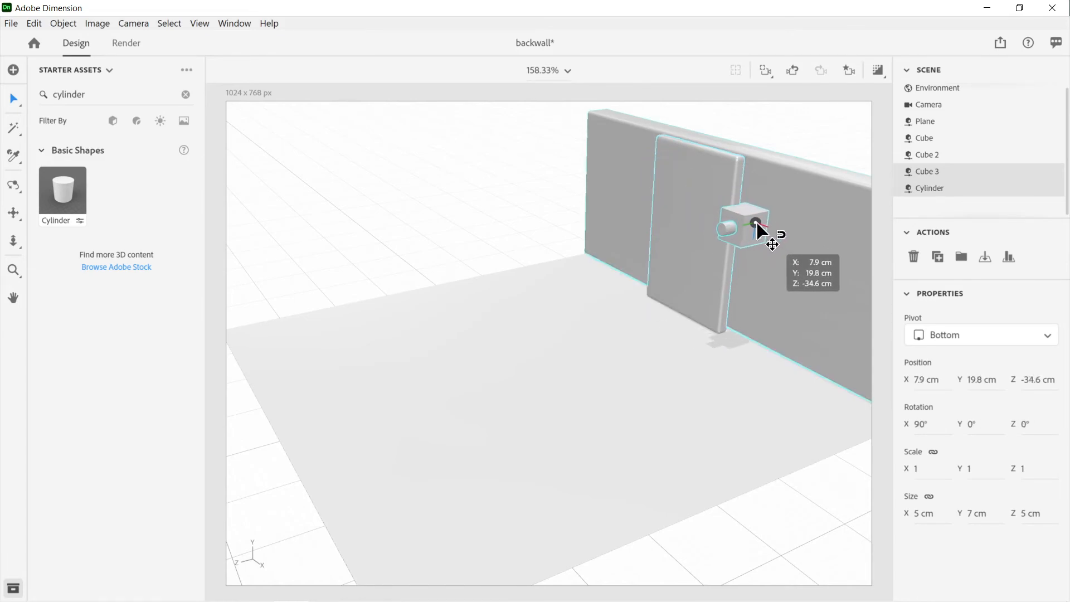
- Snap the pair to the panel's side, back onto its front, then its rounded top edge
drag(757, 232, 727, 301)
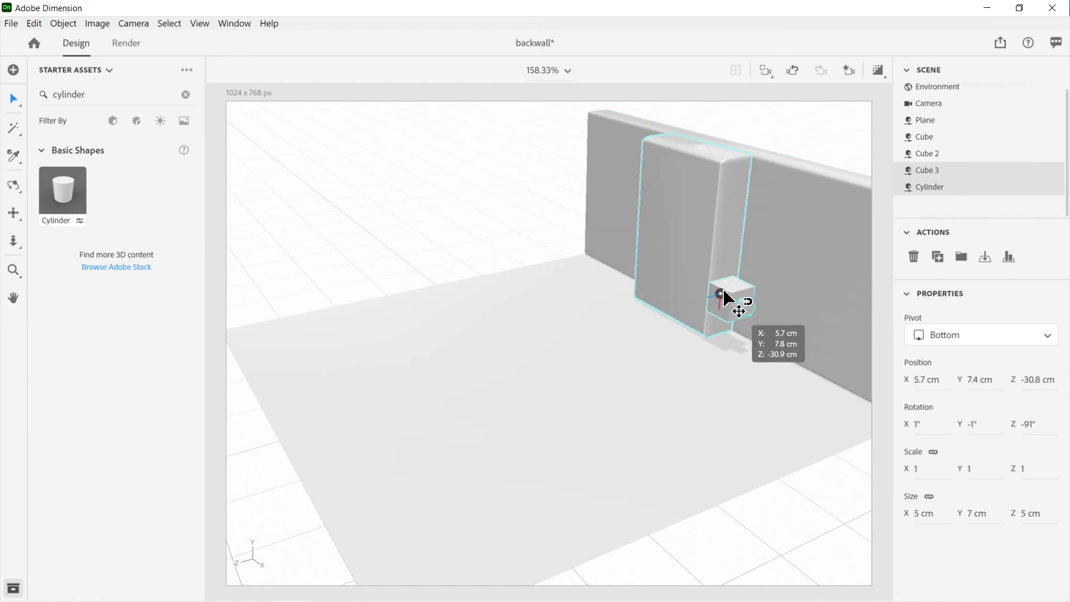
drag(727, 301, 734, 195)
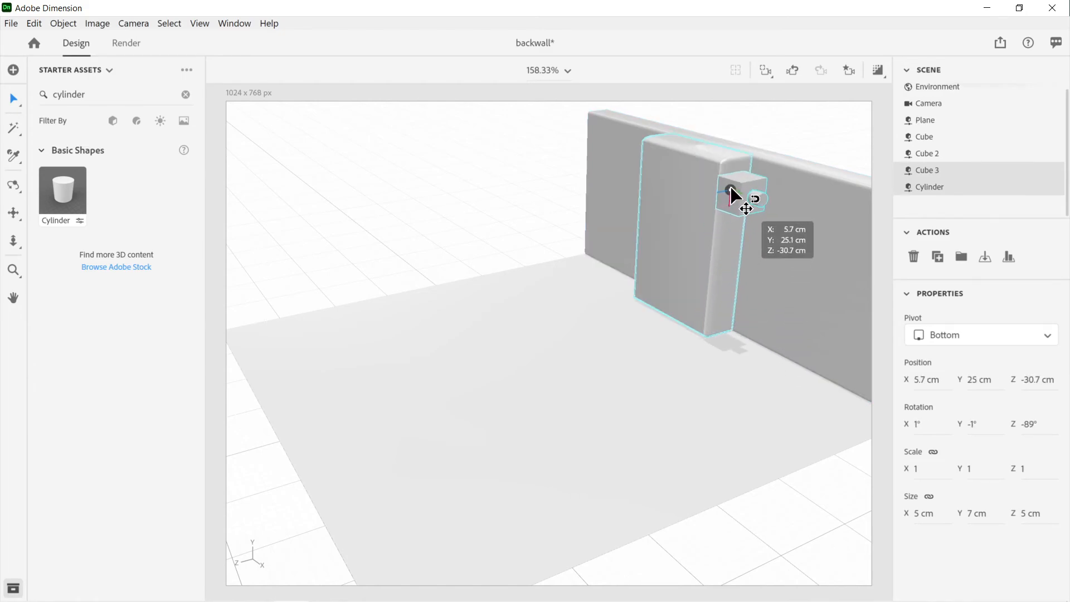
drag(734, 194, 720, 211)
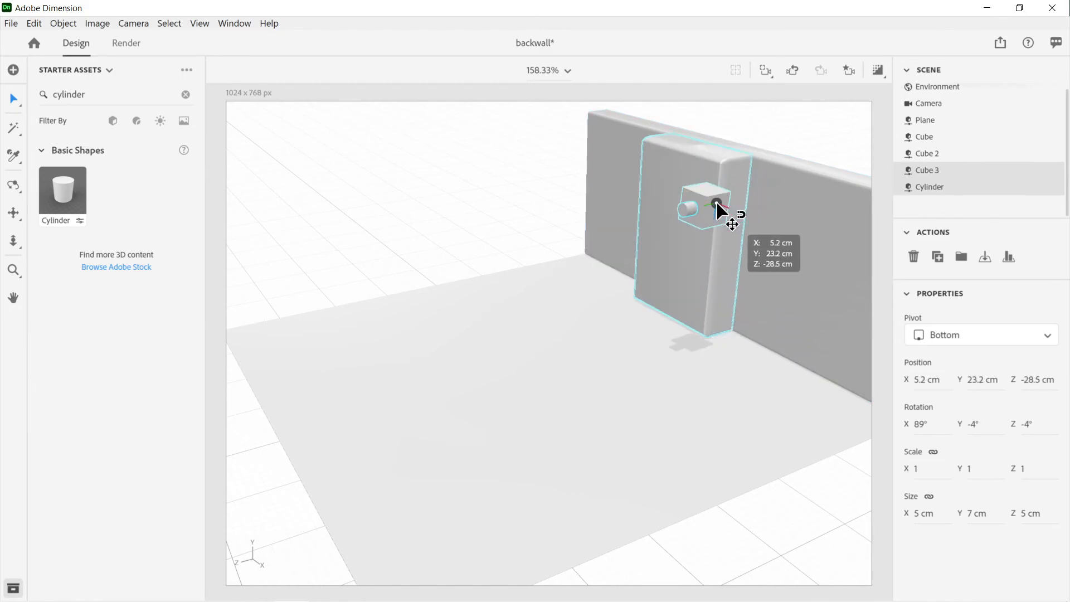
drag(717, 205, 712, 210)
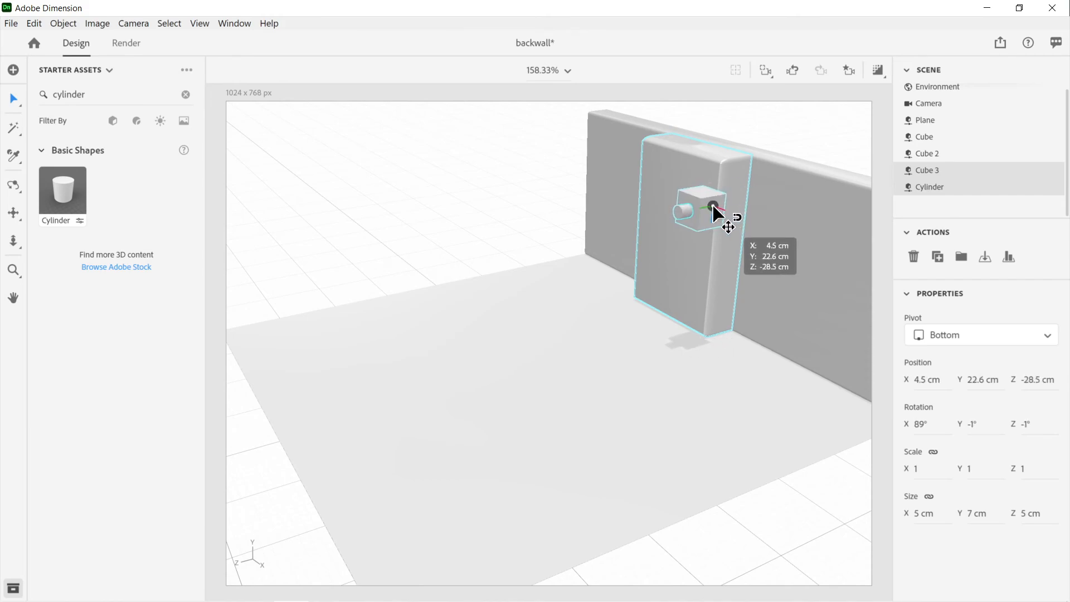
drag(714, 212, 724, 185)
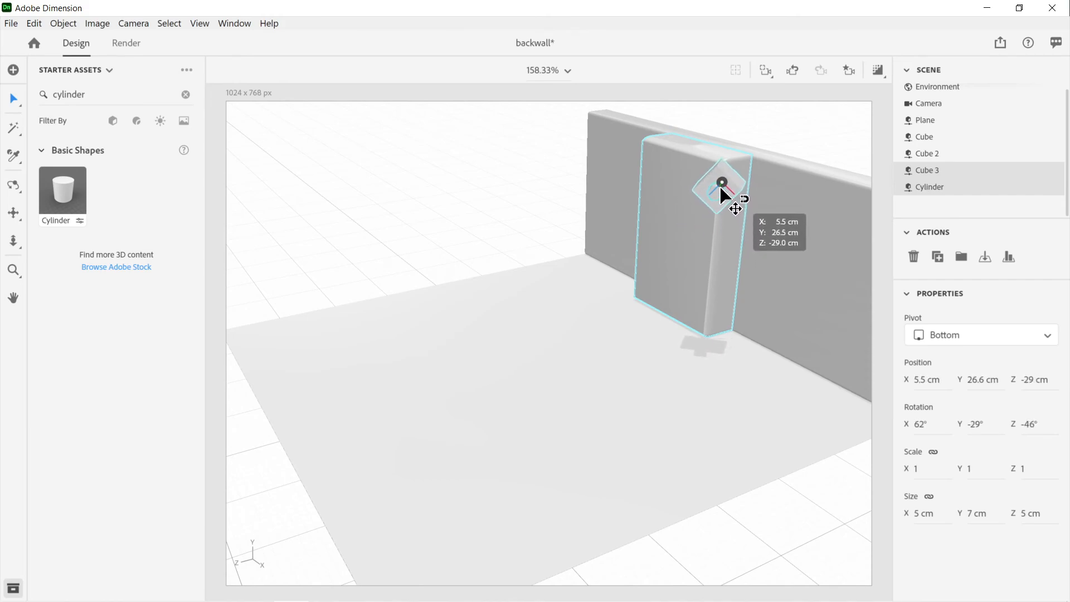